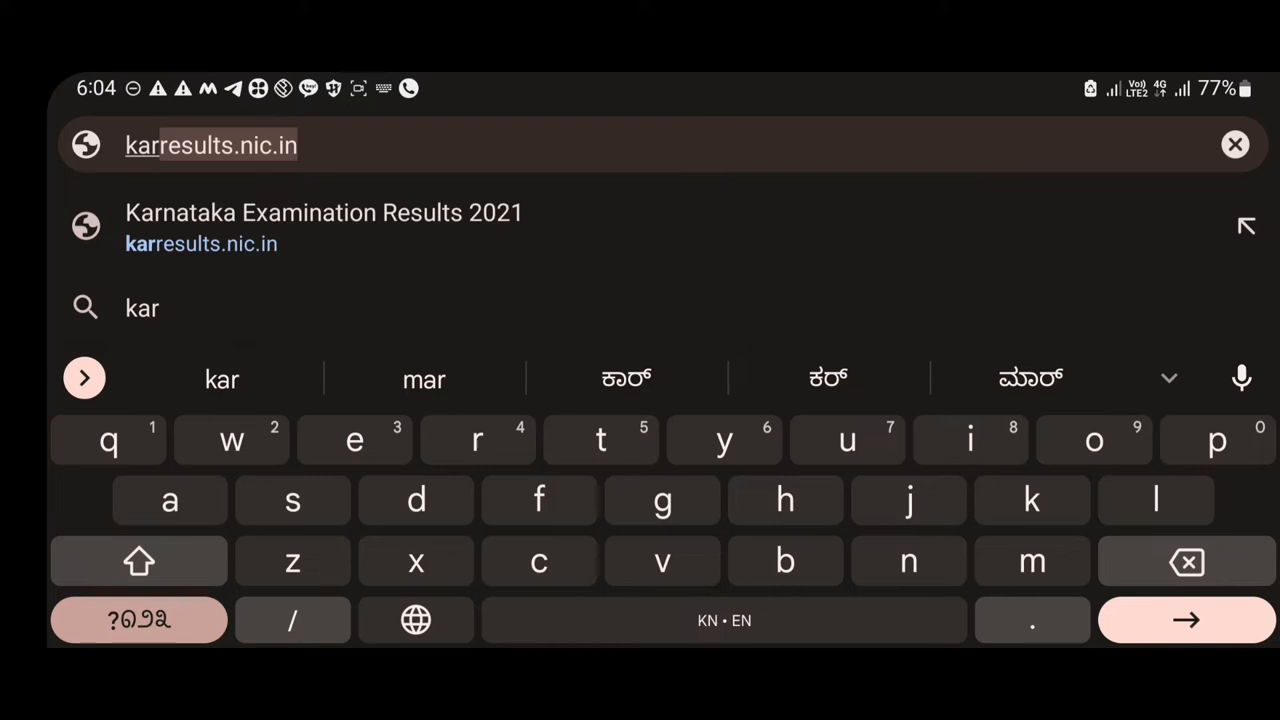
# - Go to the Karnataka Examination Results 2021 site at karresults.nic.in
pyautogui.click(324, 224)
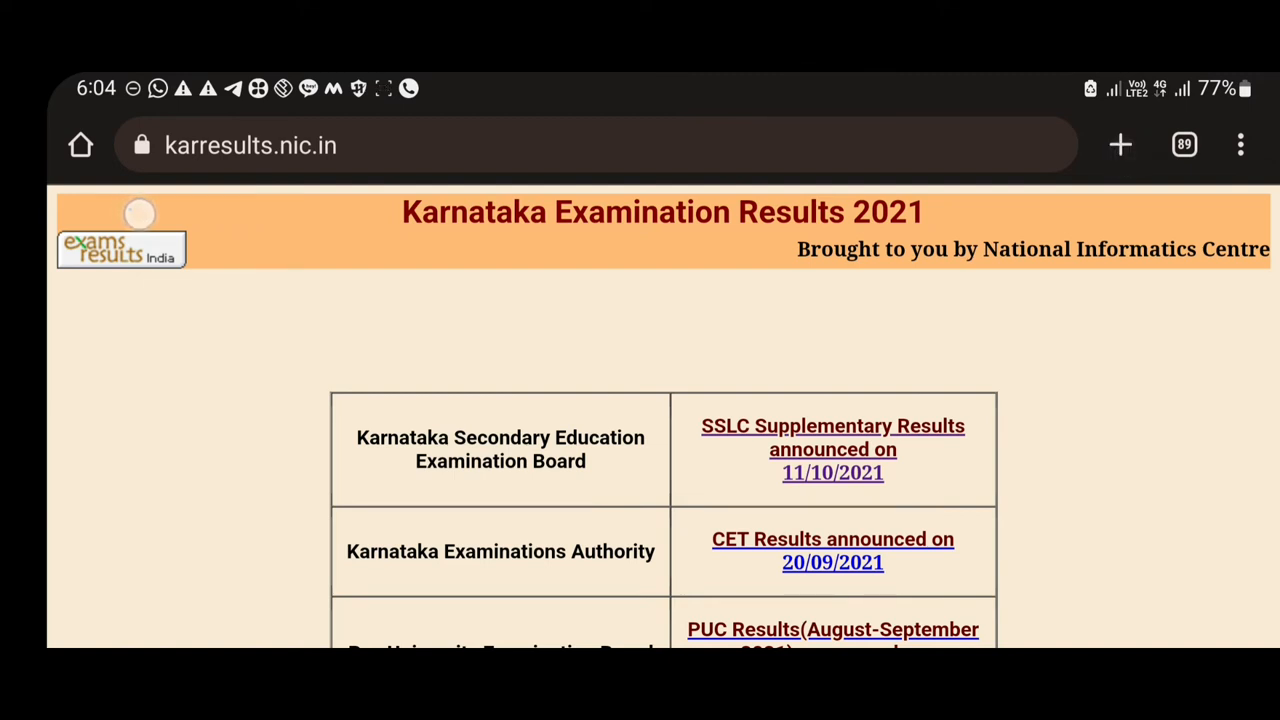
# - Follow the 'SSLC Supplementary Results announced on 11/10/2021' link to reach its login form
pyautogui.moveTo(130, 216); pyautogui.dragTo(464, 164)
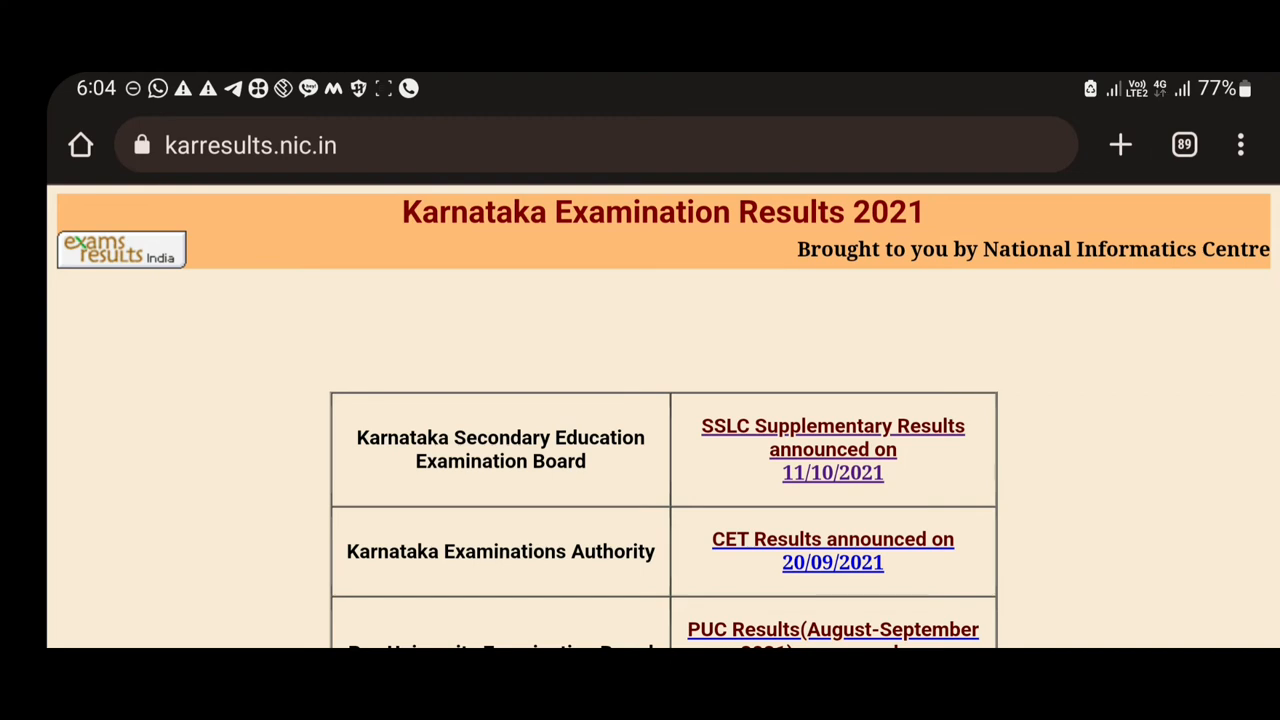
pyautogui.scroll(-3)
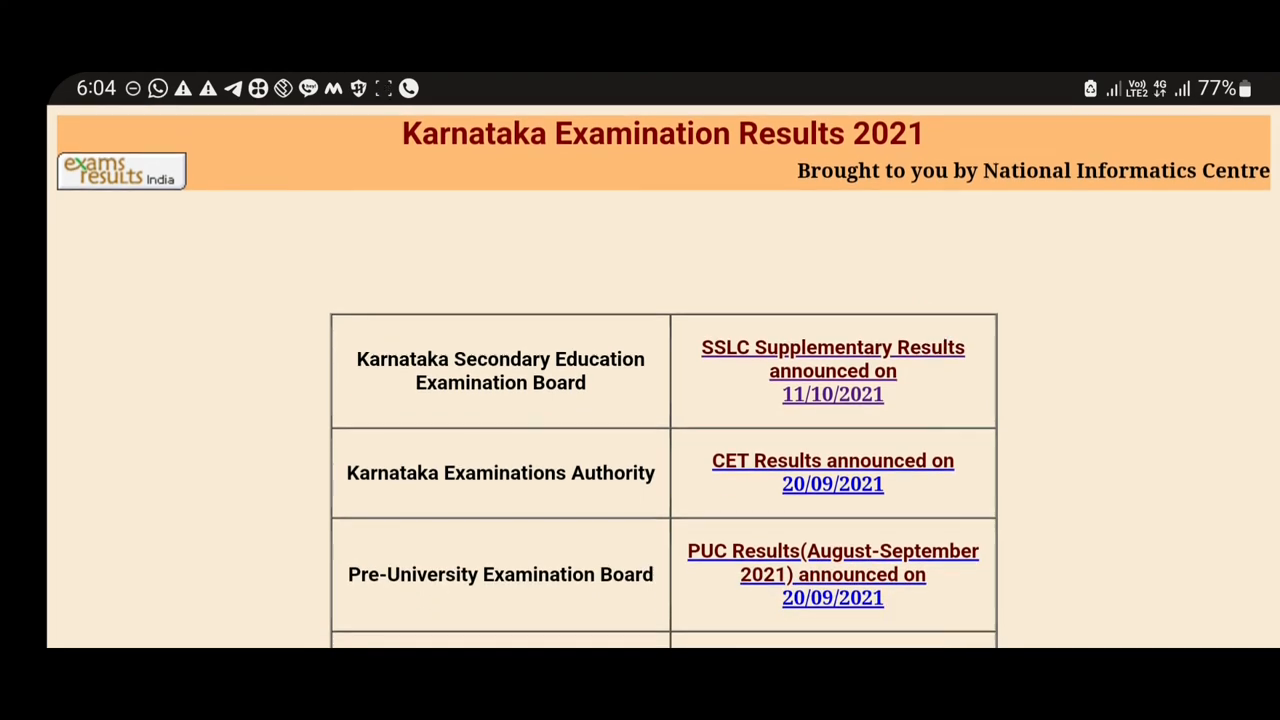
pyautogui.click(832, 370)
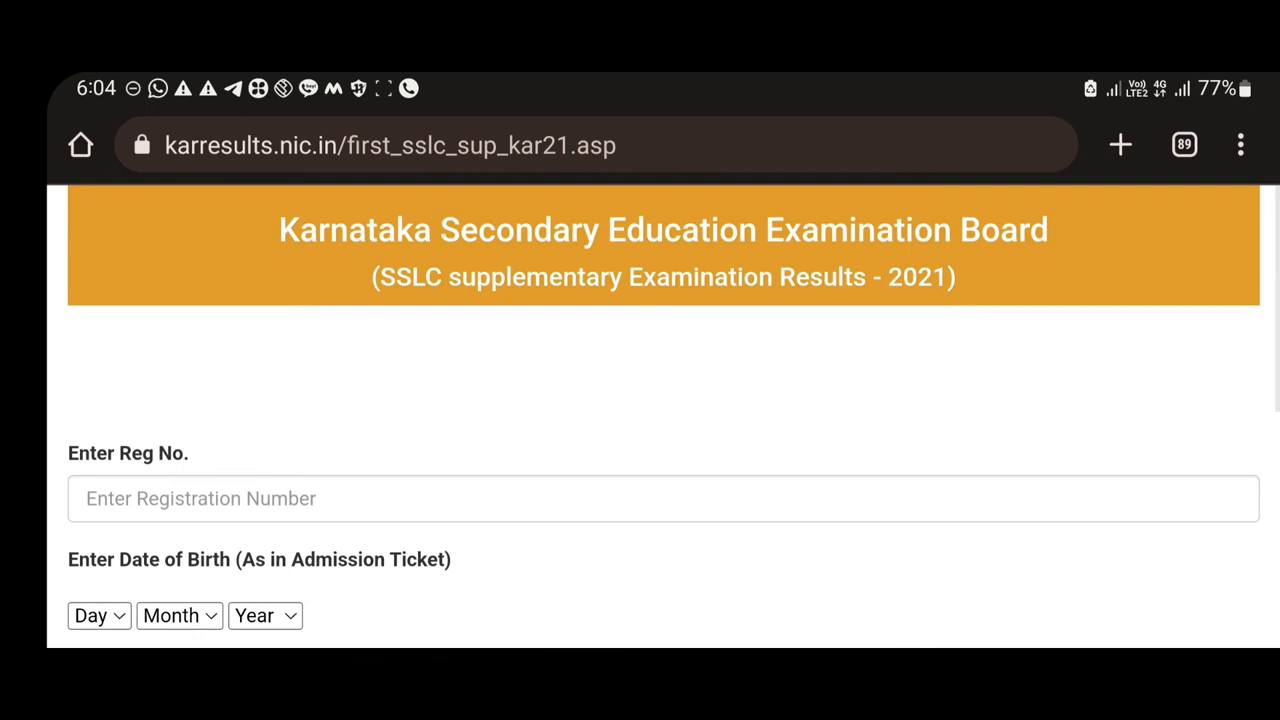
pyautogui.scroll(-3)
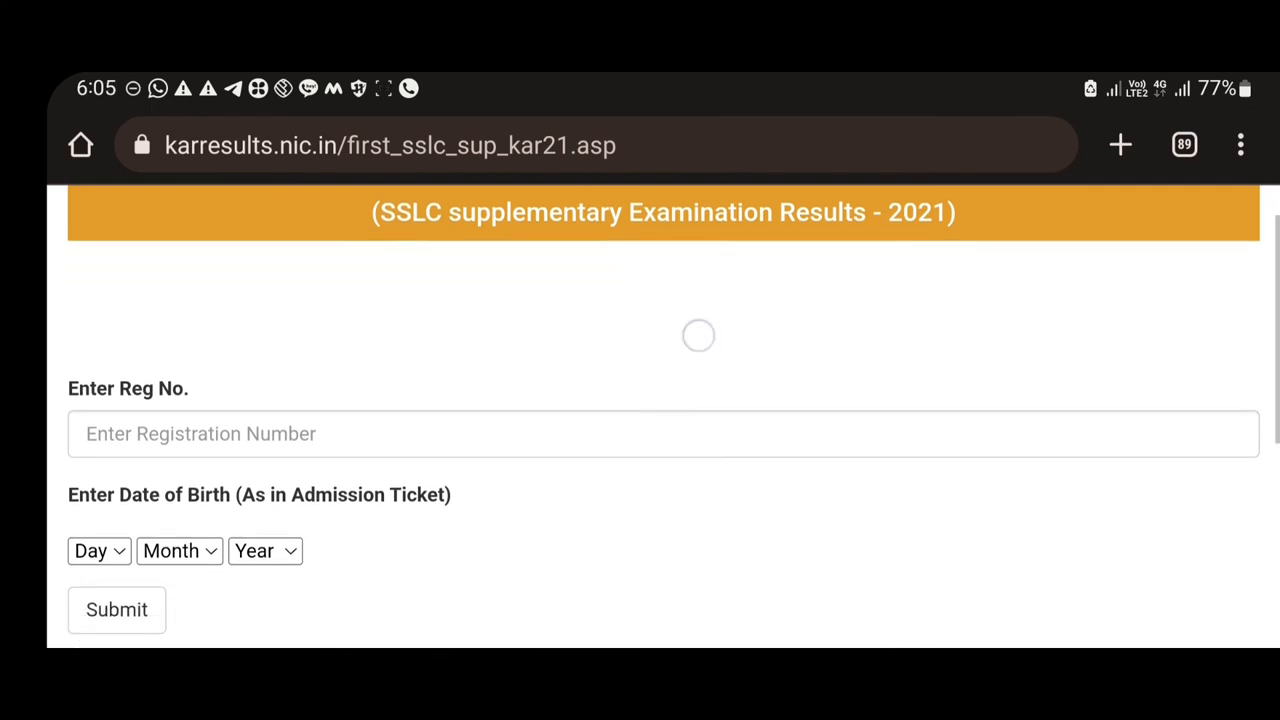
pyautogui.scroll(-3)
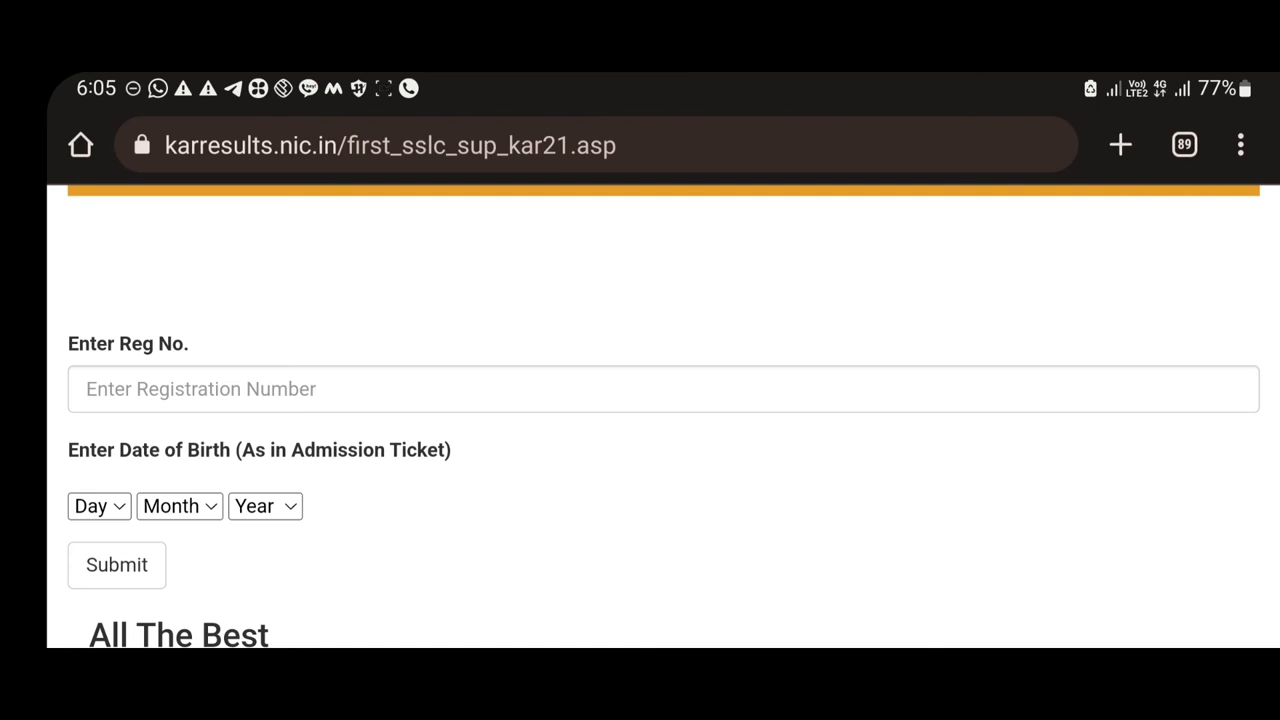
pyautogui.scroll(-3)
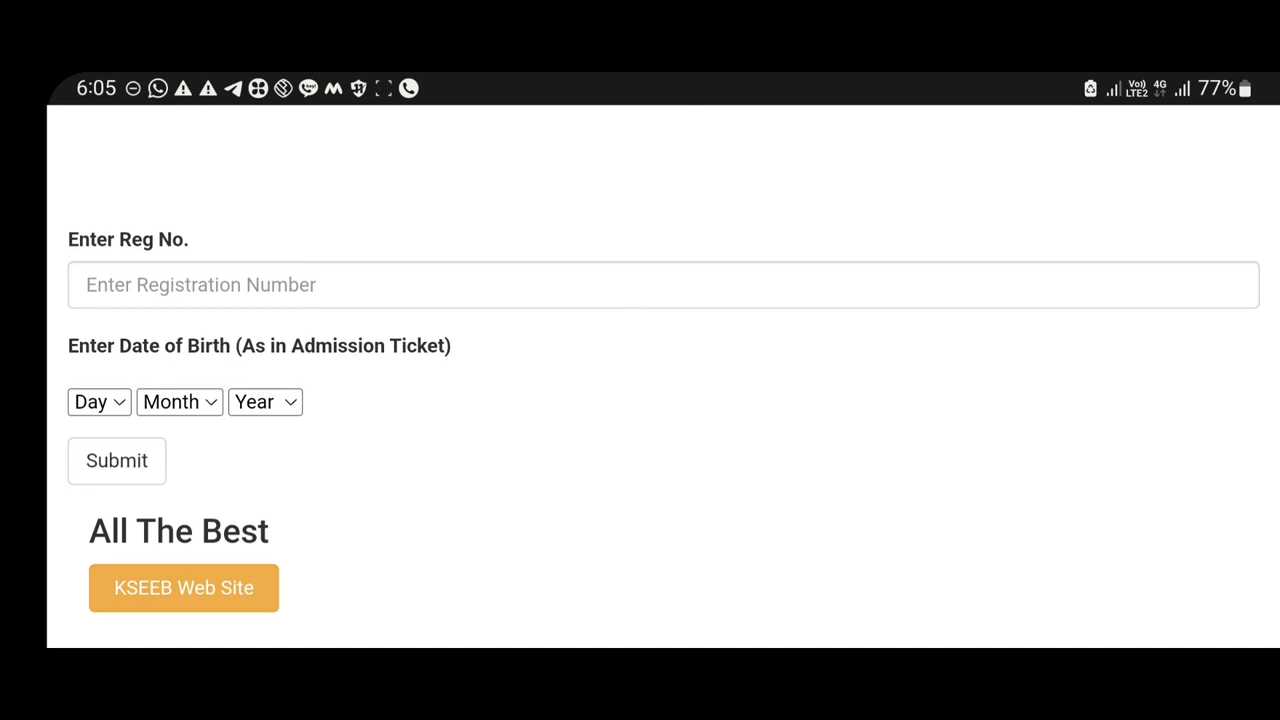